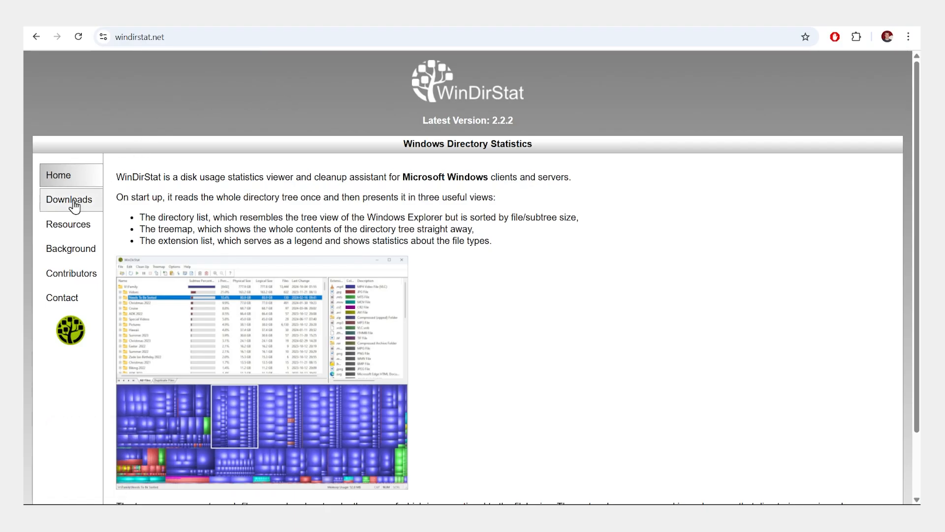
Go to the WinDirStat downloads page listing the available installers.
{"action": "left_click", "coordinate": [69, 200]}
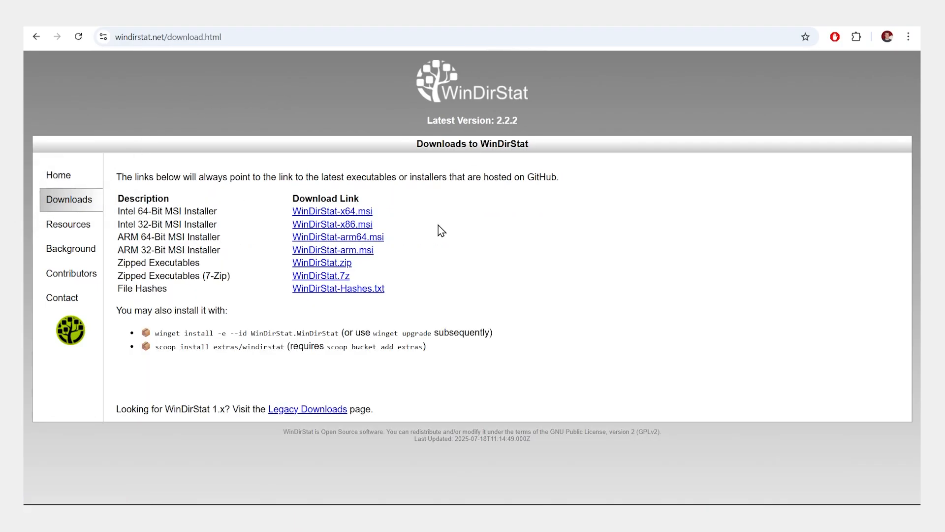
{"action": "mouse_move", "coordinate": [444, 281]}
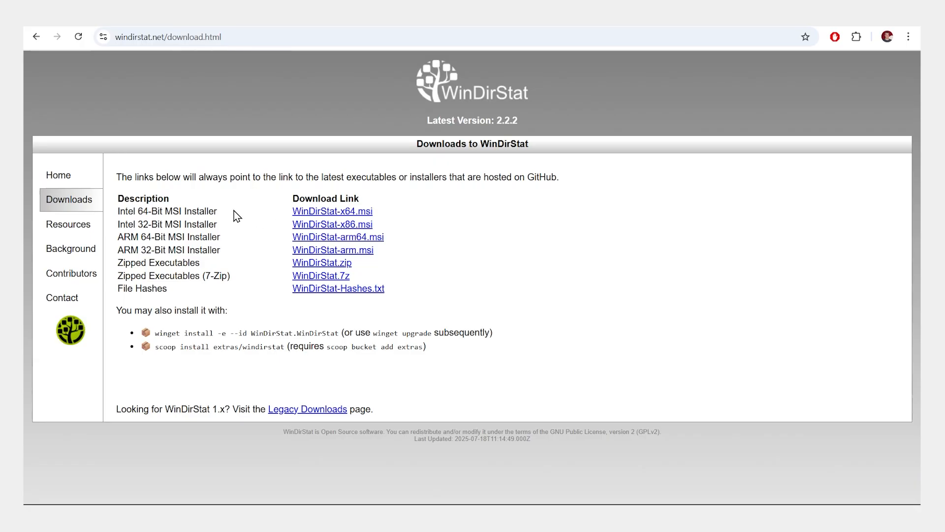
{"action": "double_click", "coordinate": [166, 211]}
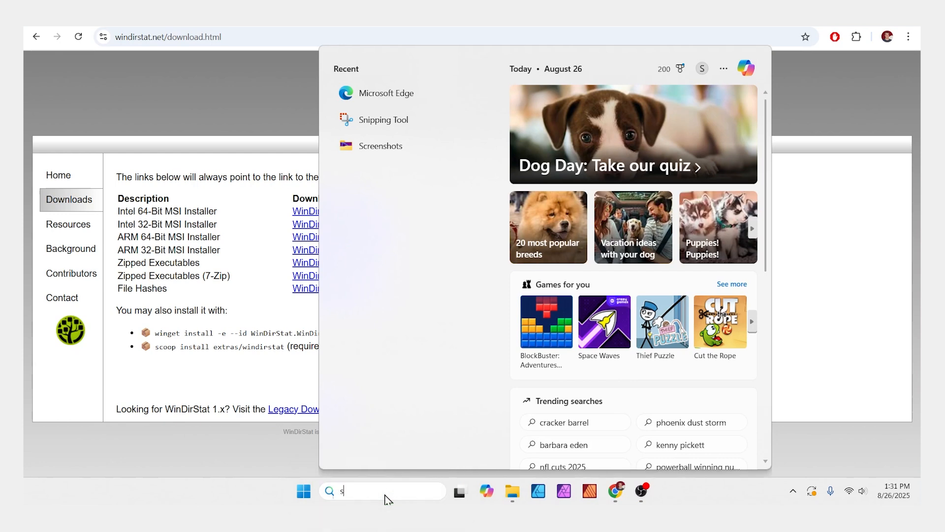
{"action": "type", "text": "system information"}
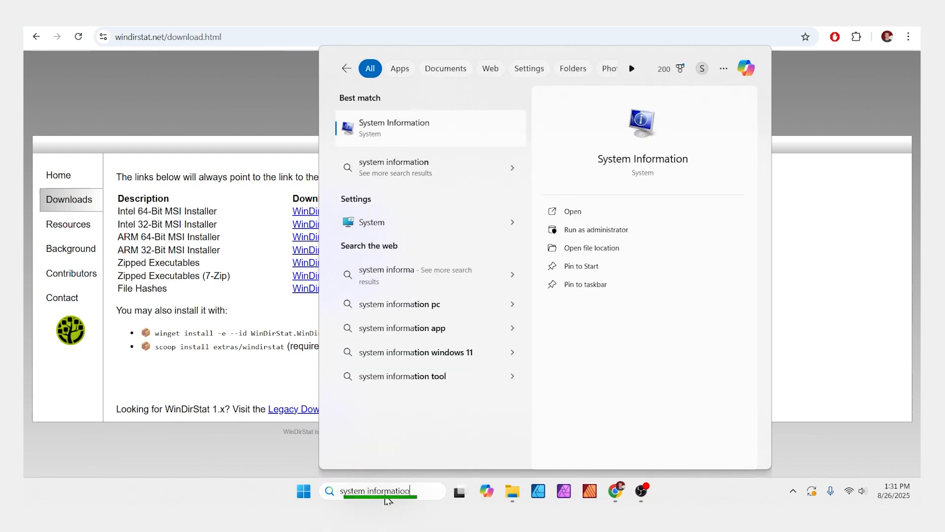
{"action": "key", "text": "Backspace"}
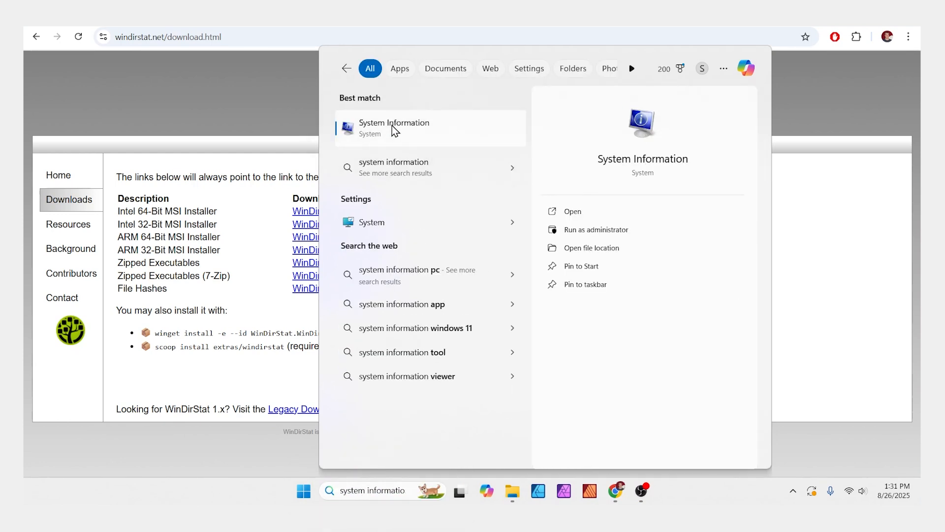
{"action": "left_click", "coordinate": [394, 127]}
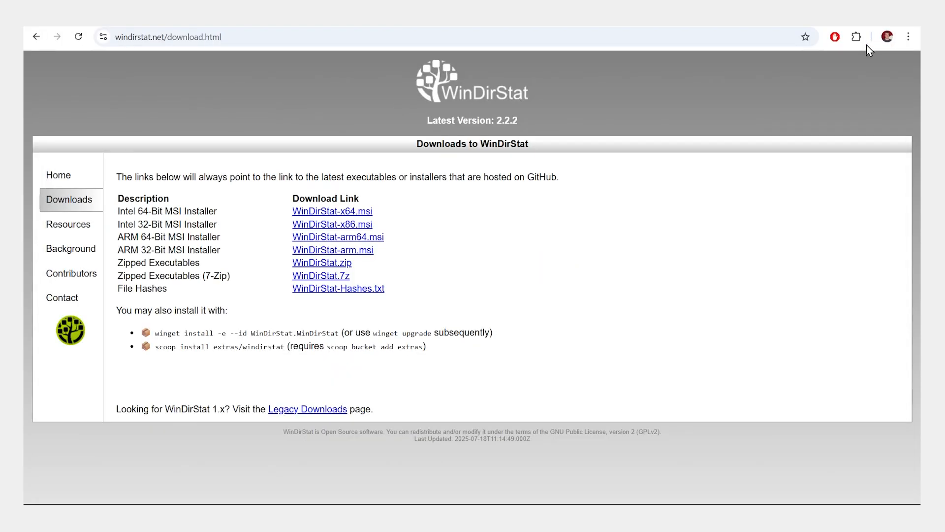
{"action": "mouse_move", "coordinate": [333, 211]}
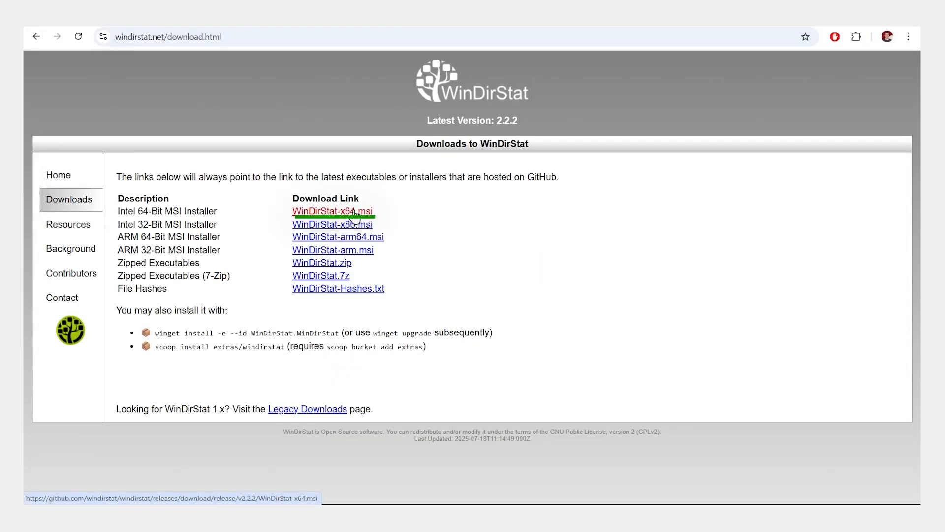
Download WinDirStat-x64.msi into C:\tmp and run it.
{"action": "left_click", "coordinate": [332, 211]}
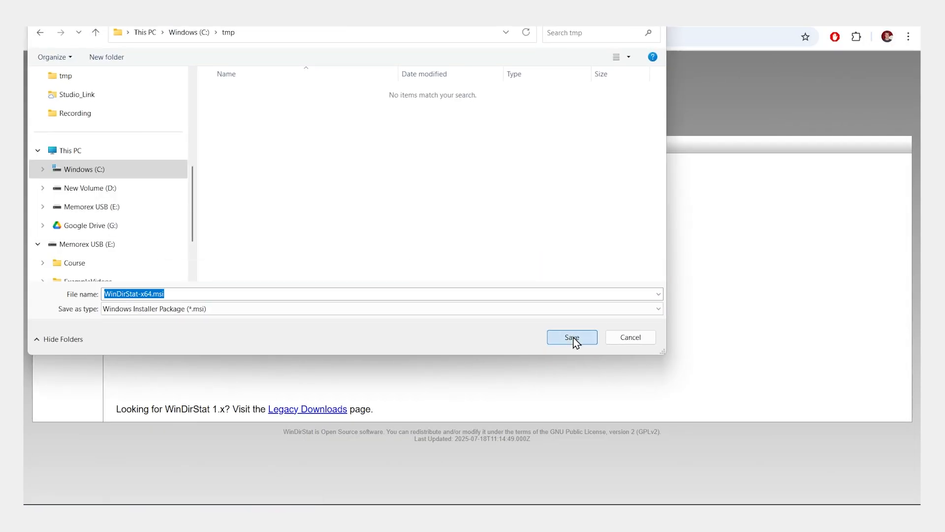
{"action": "left_click", "coordinate": [571, 337]}
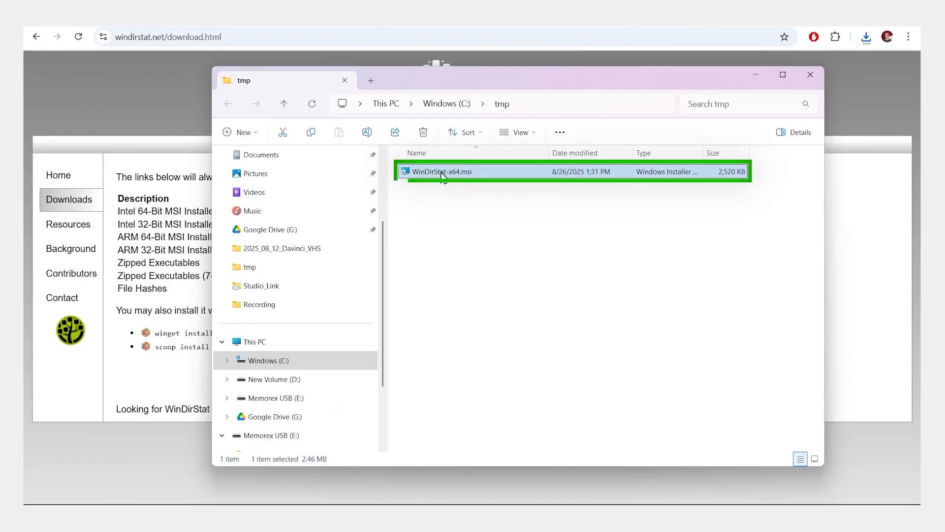
{"action": "double_click", "coordinate": [443, 171]}
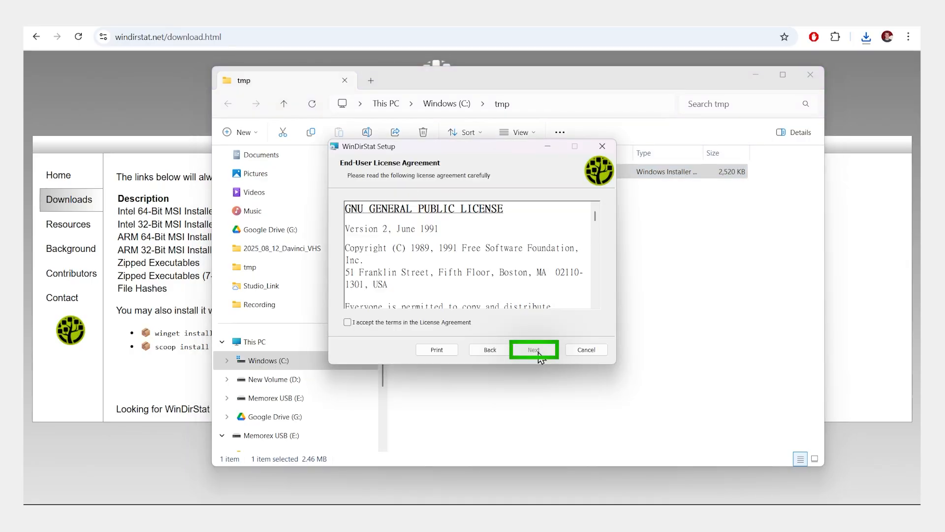
Accept the license, keep the default folder with a desktop shortcut, and install.
{"action": "left_click", "coordinate": [533, 349]}
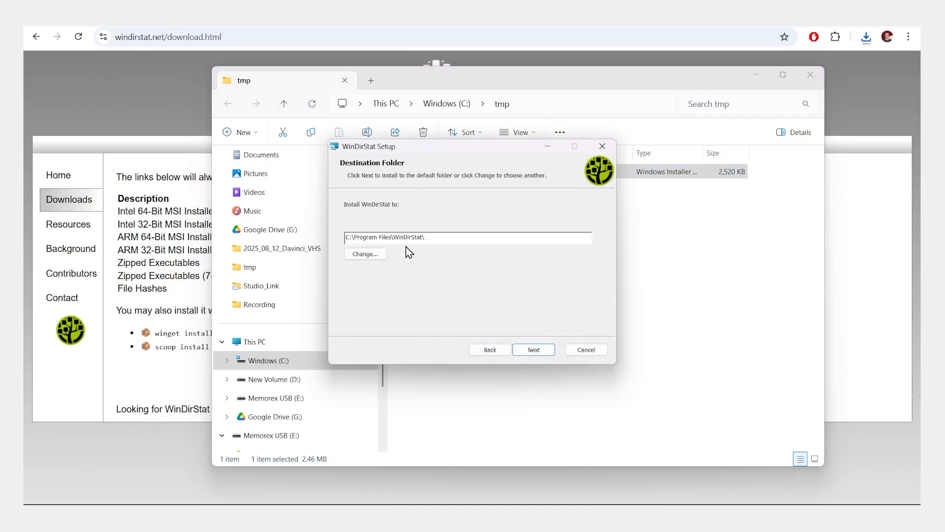
{"action": "left_click", "coordinate": [533, 349]}
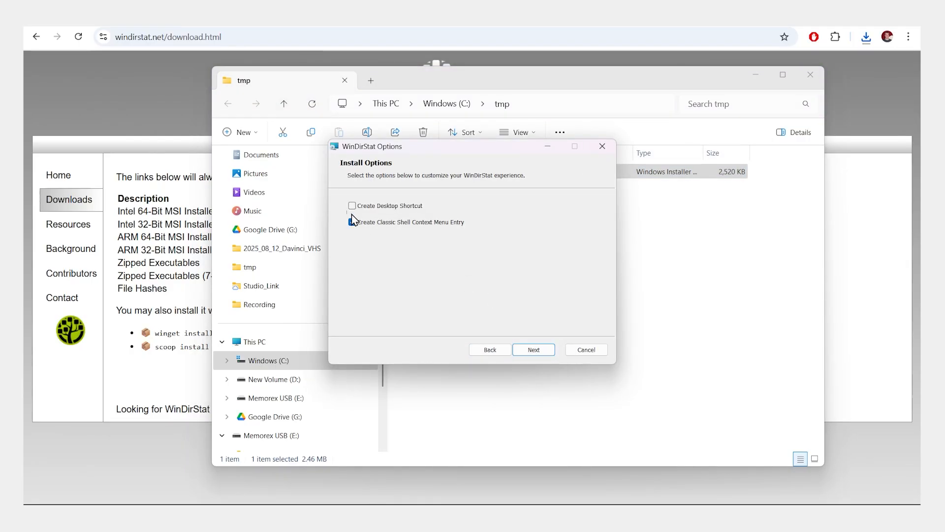
{"action": "left_click", "coordinate": [533, 350]}
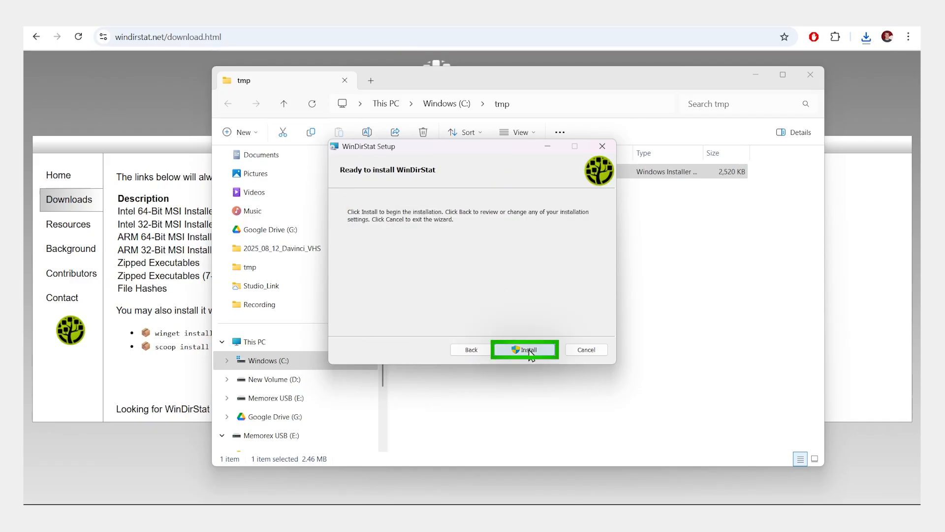
{"action": "left_click", "coordinate": [525, 350]}
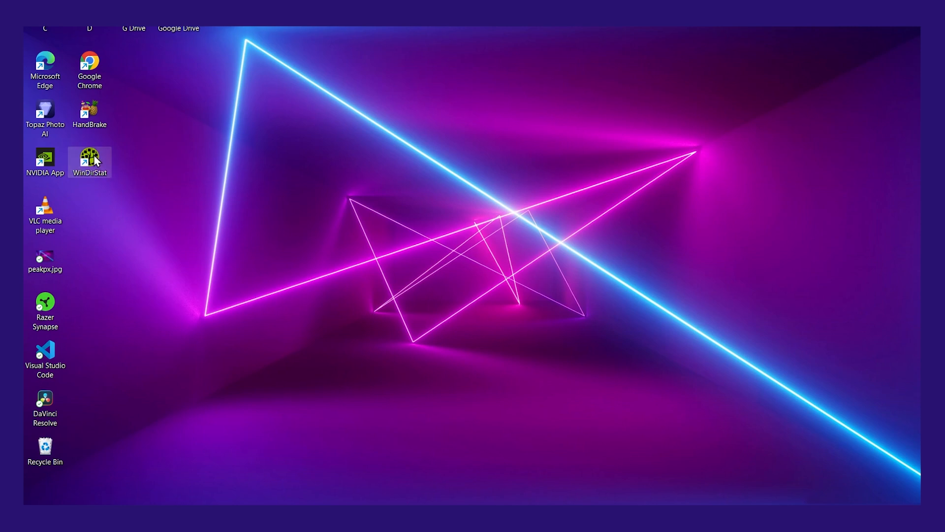
Launch WinDirStat from the desktop and scan only the Windows (C:) drive.
{"action": "double_click", "coordinate": [89, 157]}
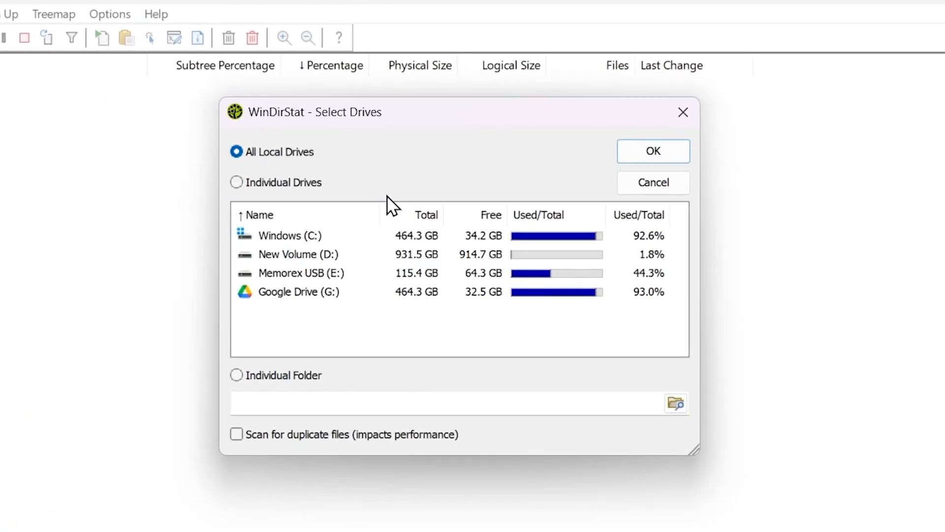
{"action": "mouse_move", "coordinate": [340, 262]}
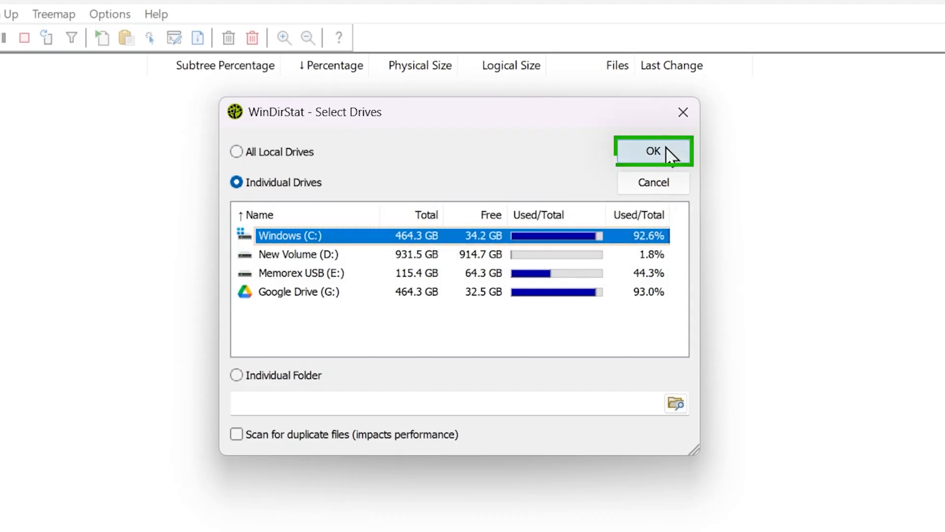
{"action": "left_click", "coordinate": [653, 151]}
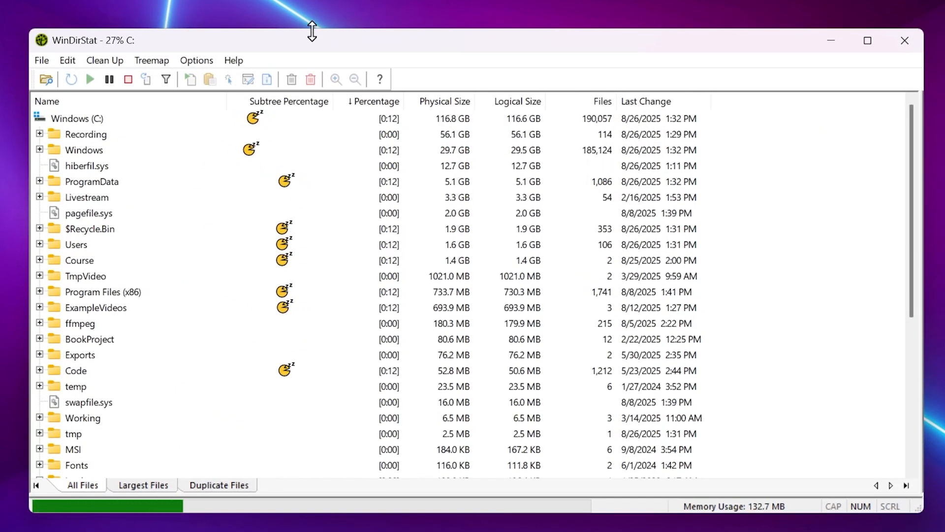
{"action": "mouse_move", "coordinate": [298, 50]}
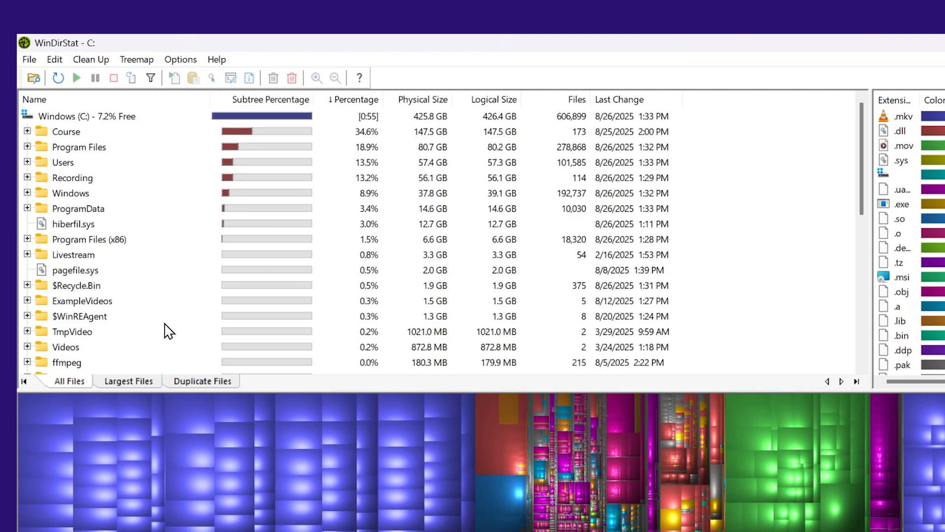
{"action": "mouse_move", "coordinate": [274, 175]}
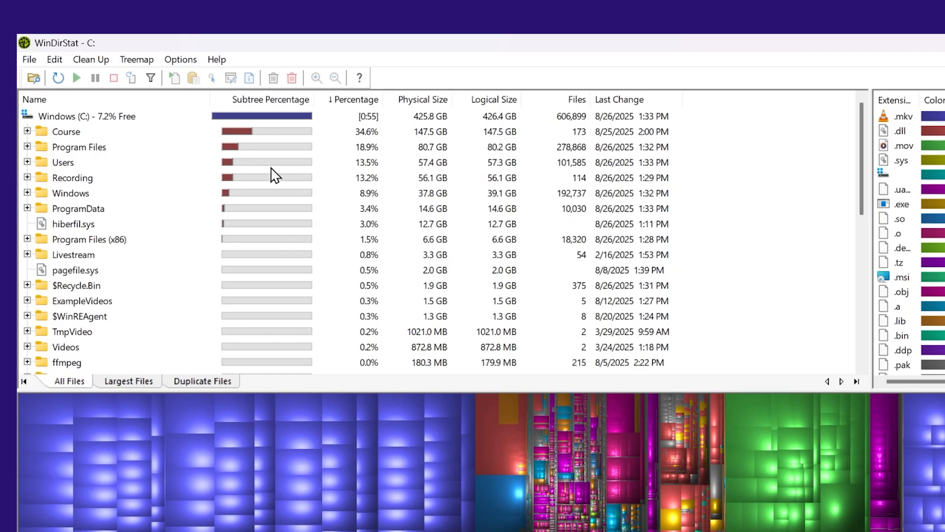
Select the Course folder, expand Users, and trace large treemap blocks to their .mov and .so files.
{"action": "left_click", "coordinate": [66, 132]}
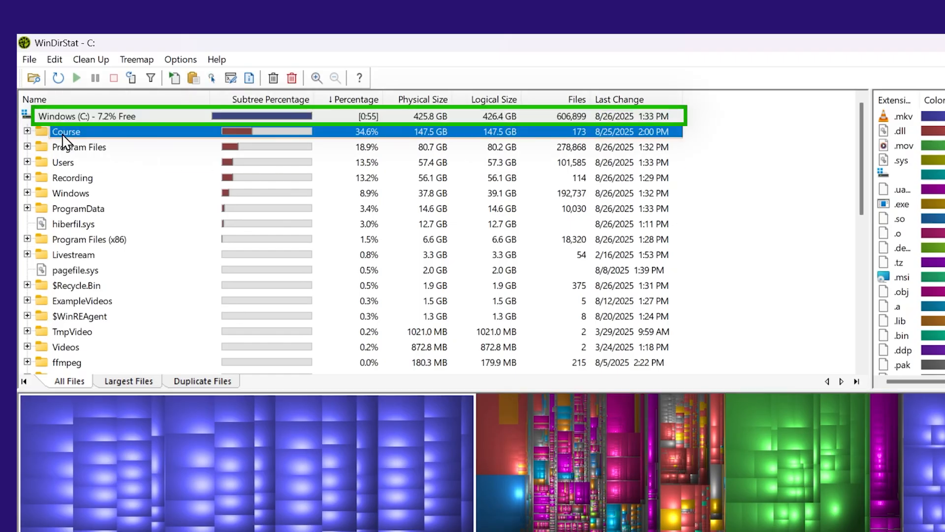
{"action": "left_click", "coordinate": [27, 162]}
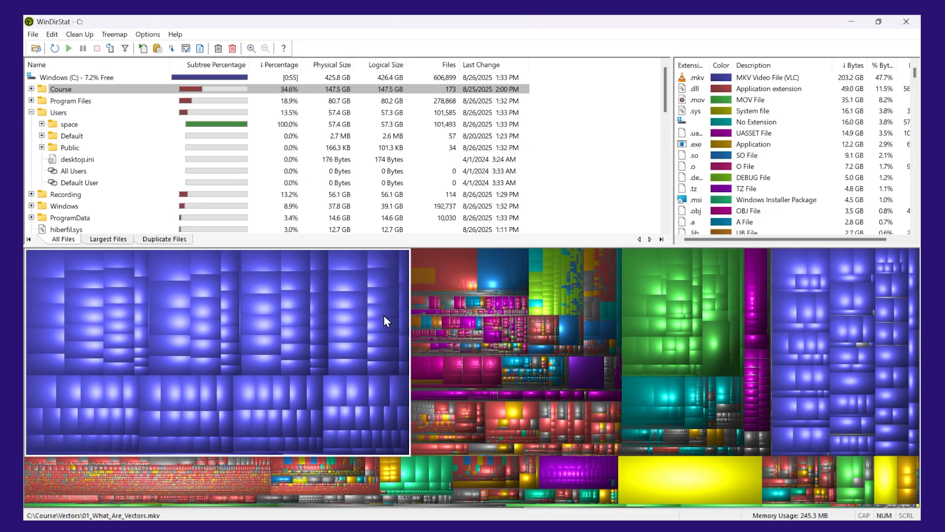
{"action": "left_click", "coordinate": [105, 136]}
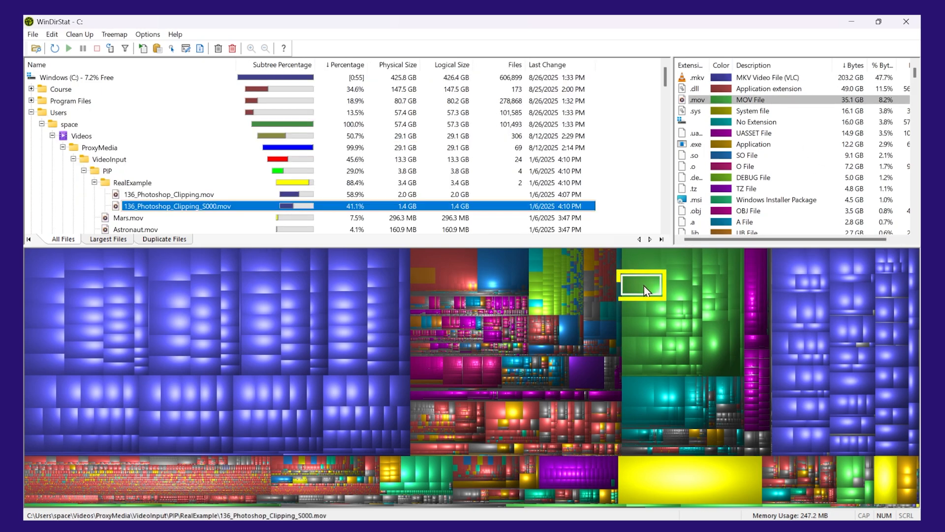
{"action": "mouse_move", "coordinate": [695, 270]}
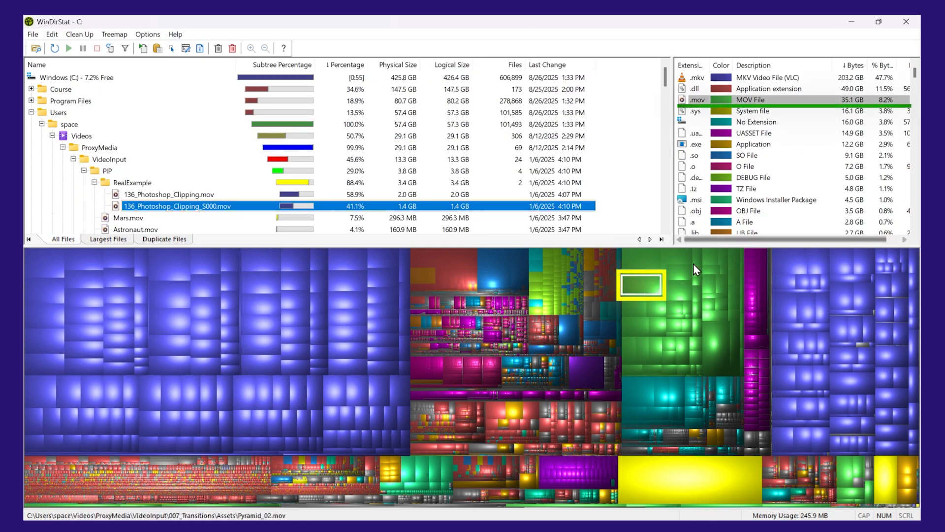
{"action": "left_click", "coordinate": [177, 206]}
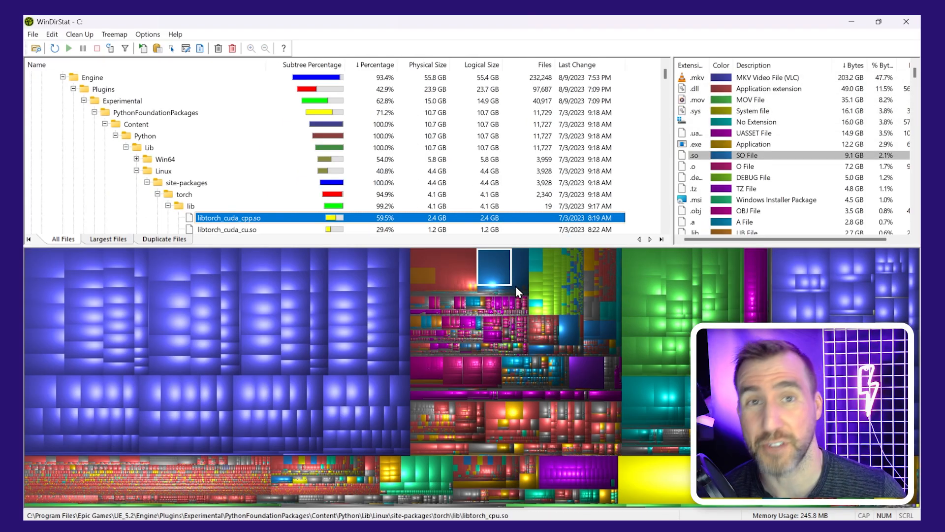
{"action": "mouse_move", "coordinate": [449, 277]}
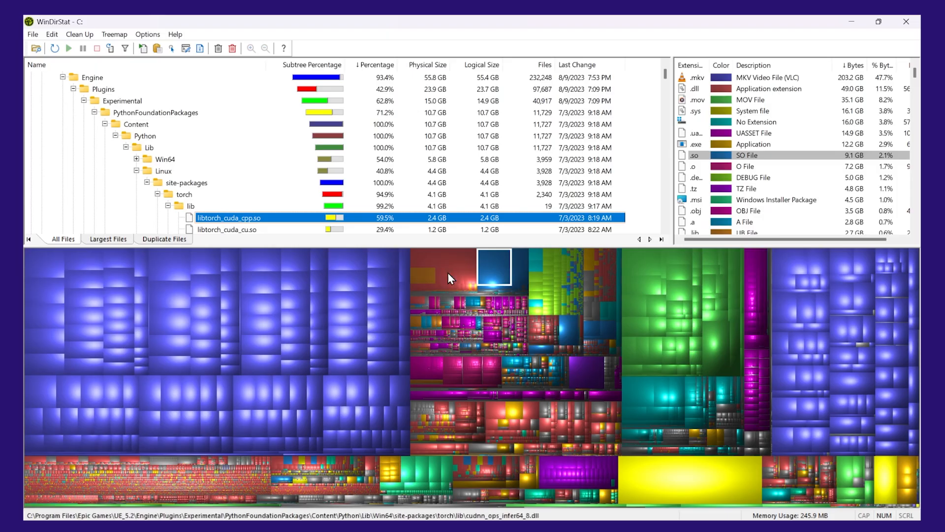
{"action": "left_click", "coordinate": [114, 34]}
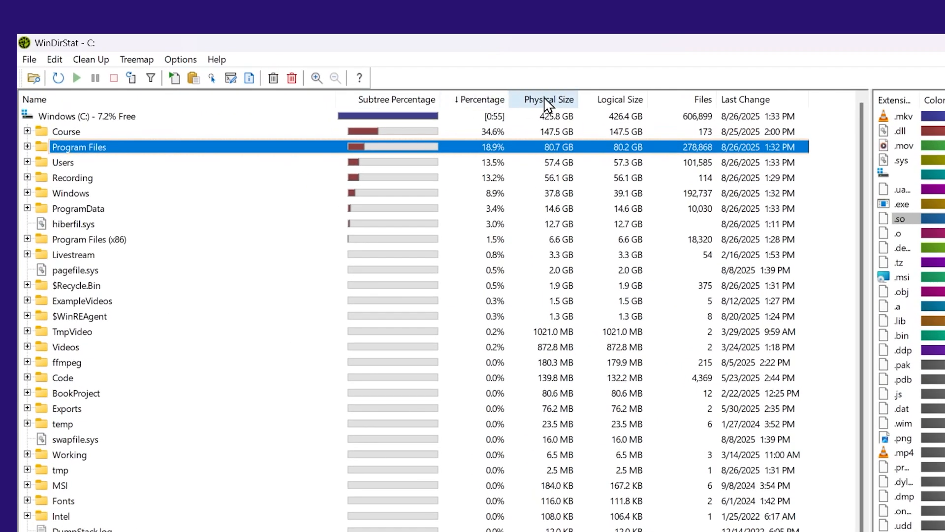
Sort C: contents by Last Change, then Physical Size, and expand Program Files.
{"action": "left_click", "coordinate": [699, 99]}
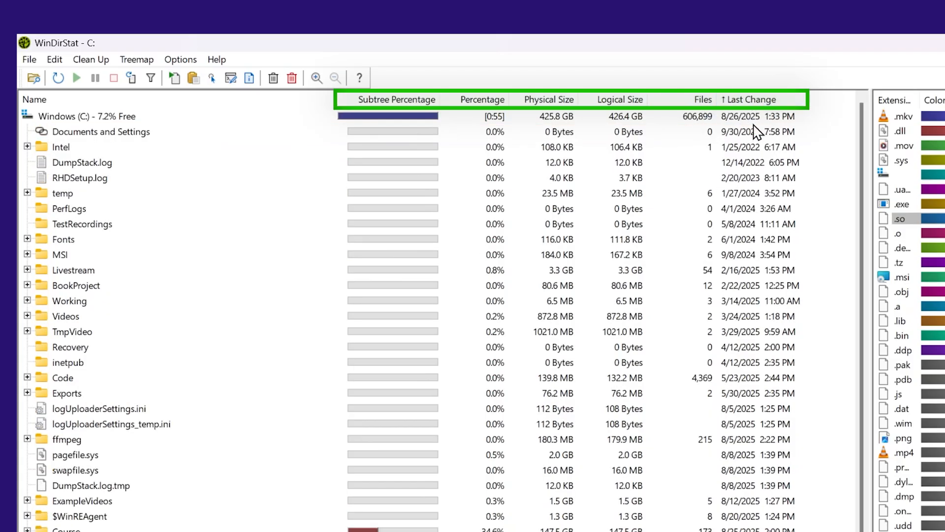
{"action": "left_click", "coordinate": [548, 100]}
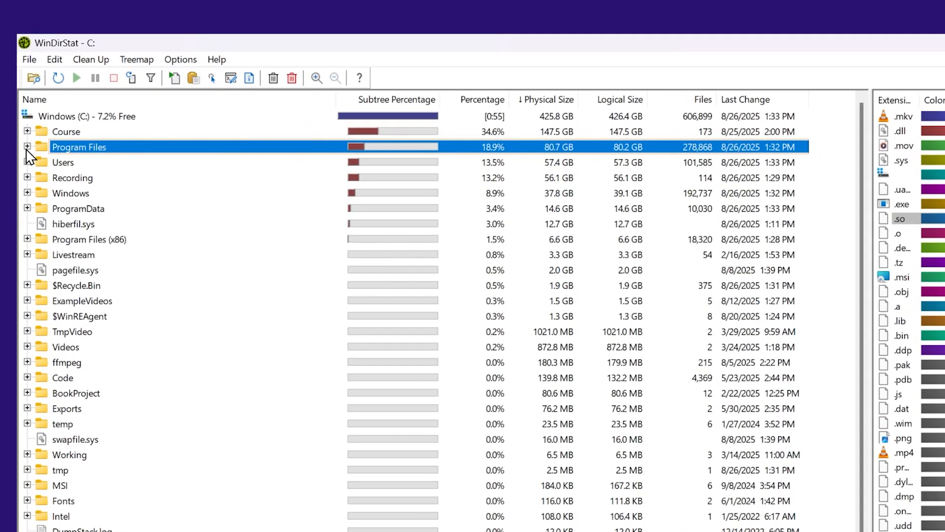
{"action": "left_click", "coordinate": [27, 147]}
{"action": "type", "text": "Programs"}
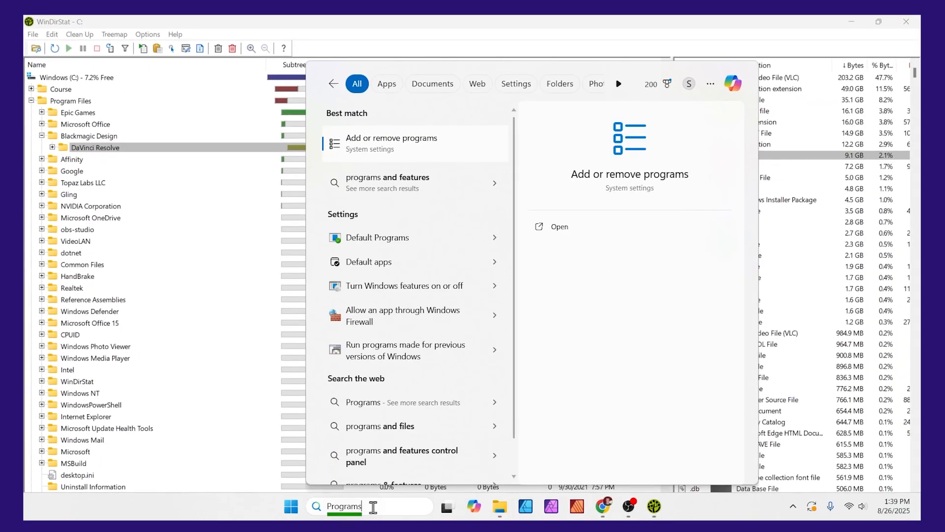
{"action": "mouse_move", "coordinate": [412, 148]}
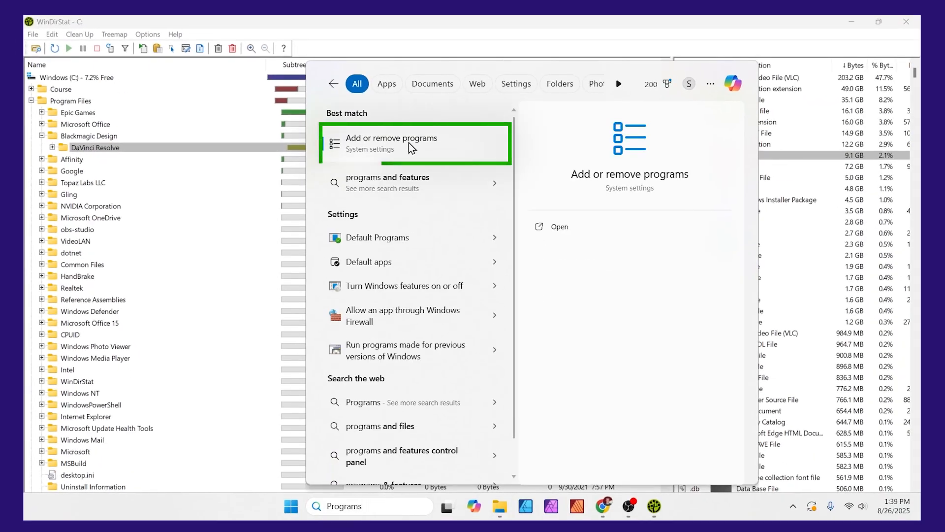
Open Installed apps and show DaVinci Resolve's Uninstall menu.
{"action": "left_click", "coordinate": [392, 143]}
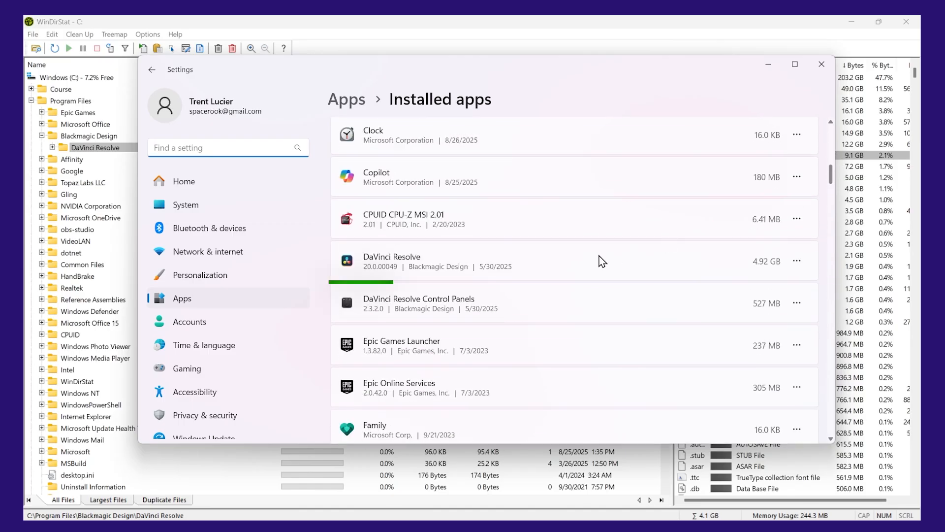
{"action": "left_click", "coordinate": [797, 260]}
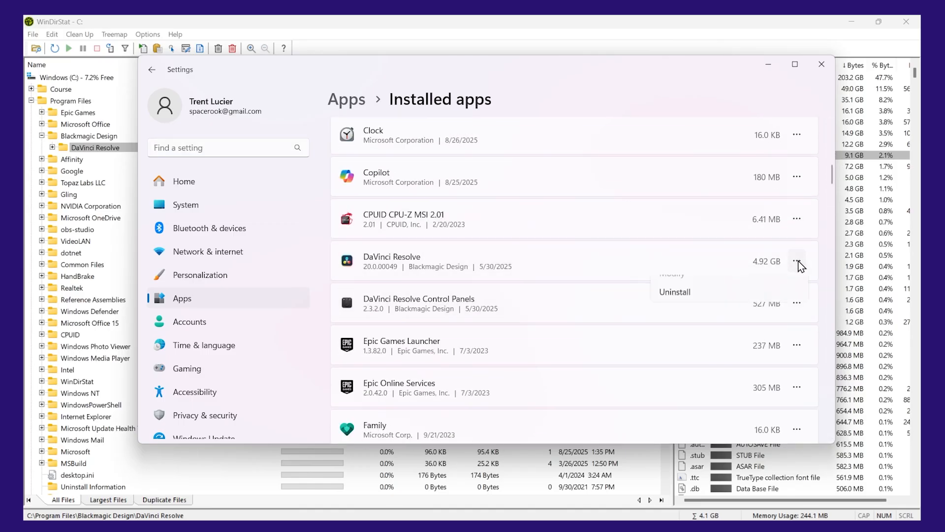